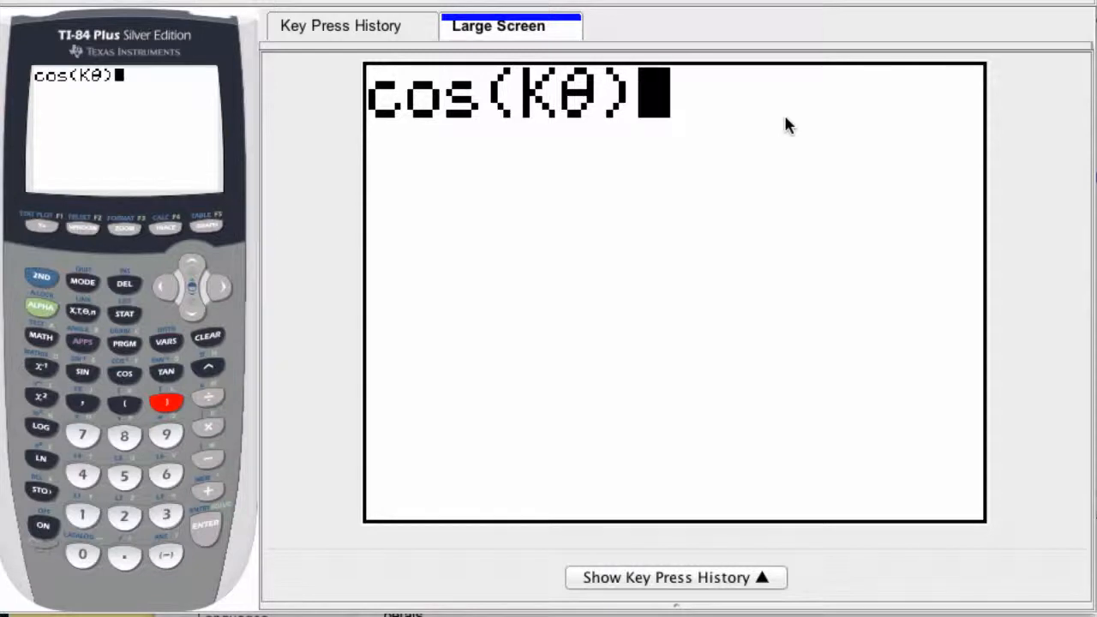
pyautogui.moveTo(547, 112)
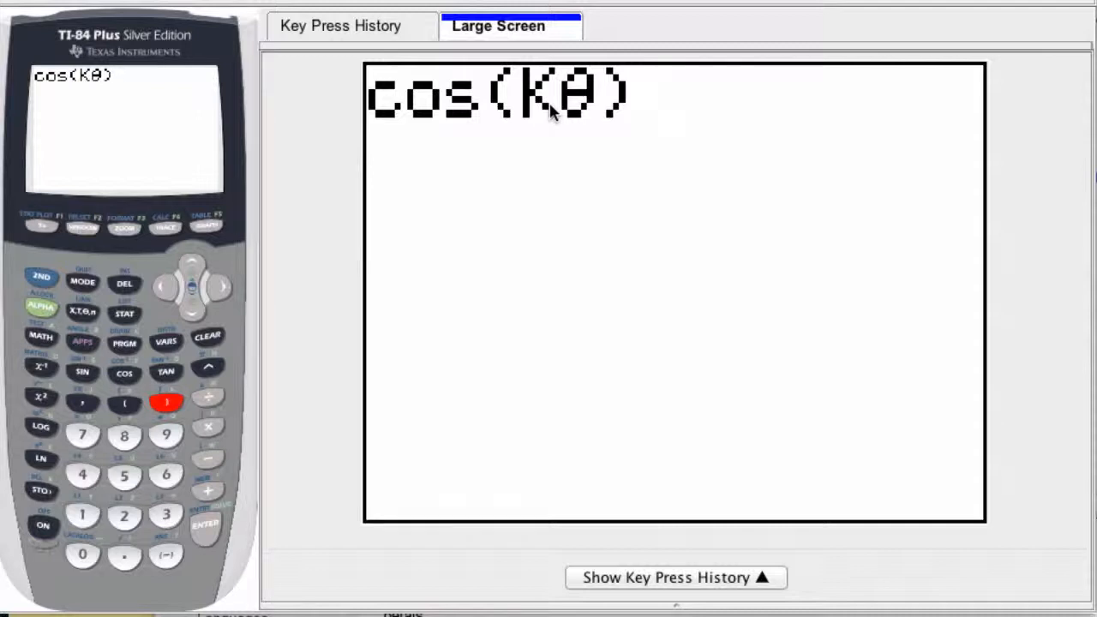
pyautogui.moveTo(556, 144)
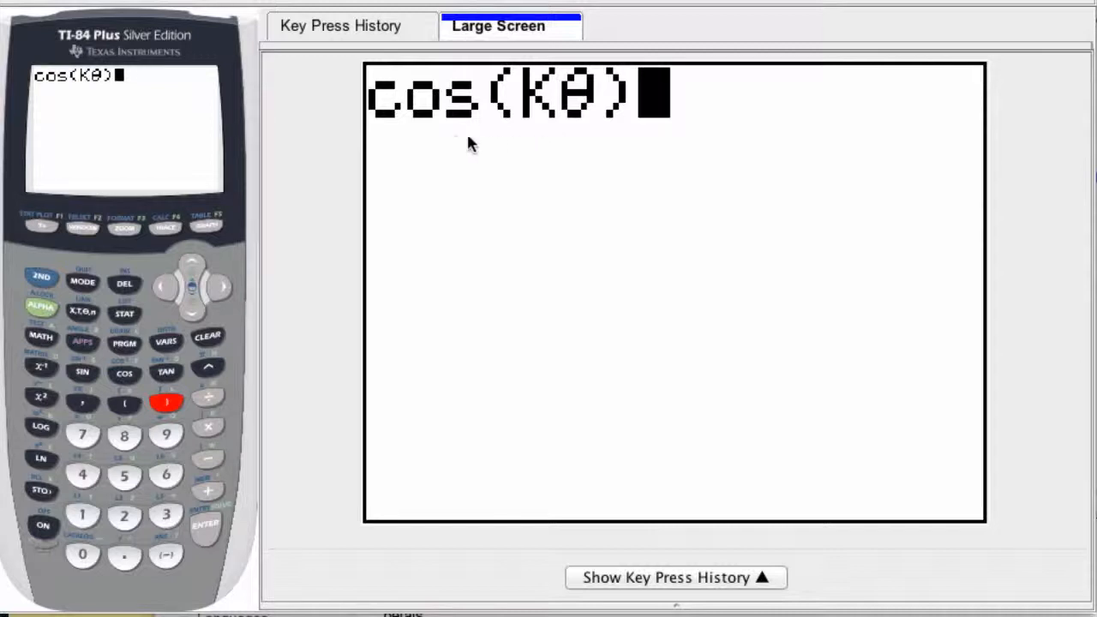
pyautogui.moveTo(574, 128)
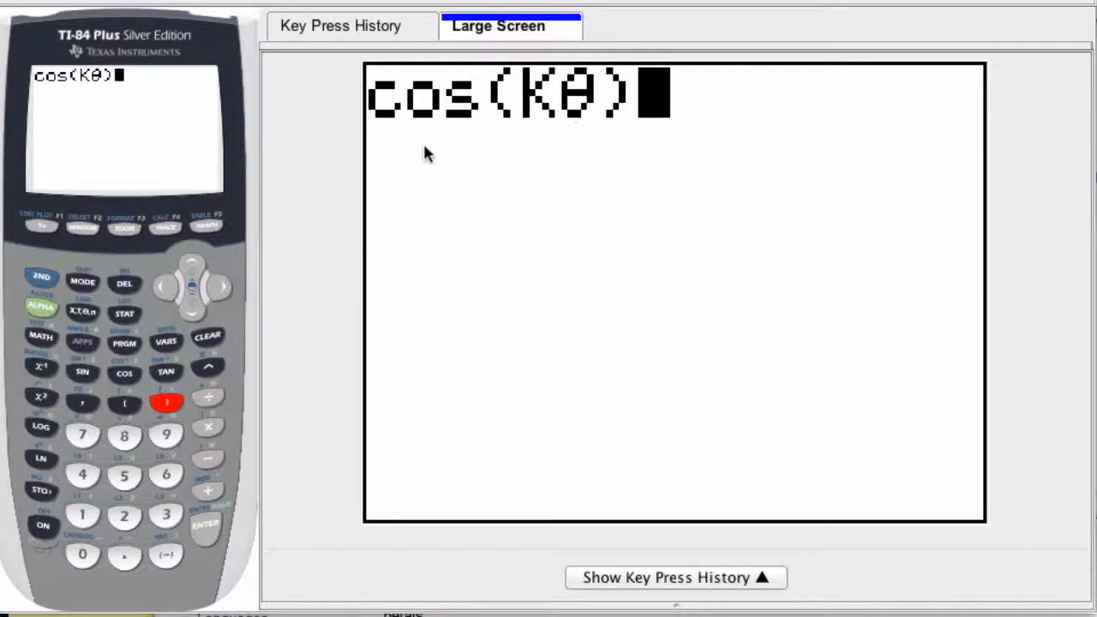
# - Select POL on the graph-type row of the MODE screen and confirm polar graphing
pyautogui.click(82, 281)
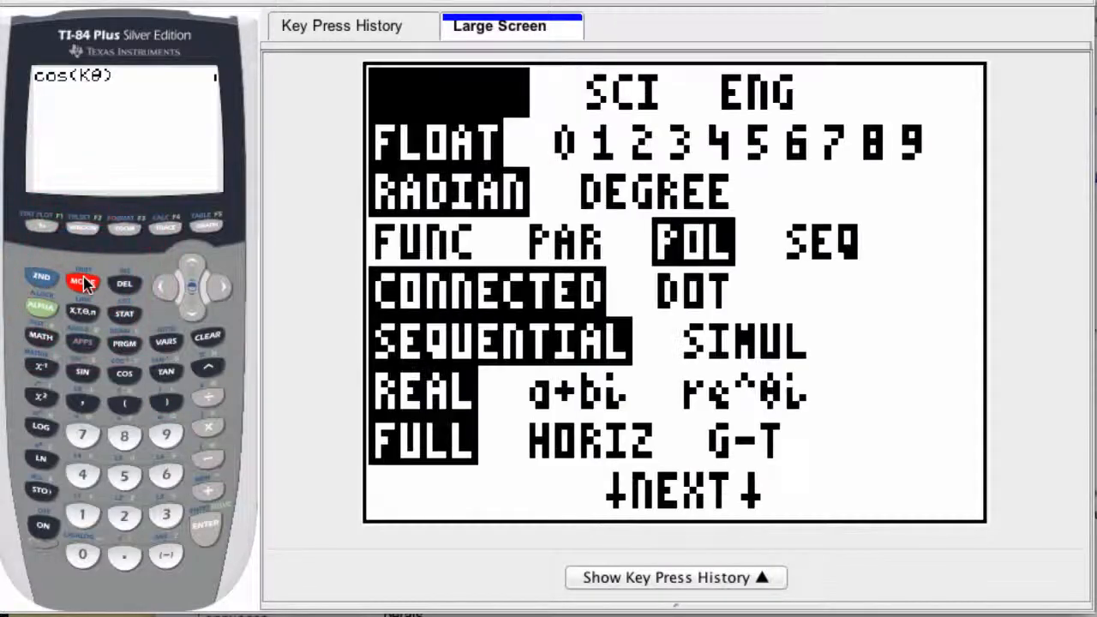
pyautogui.click(82, 281)
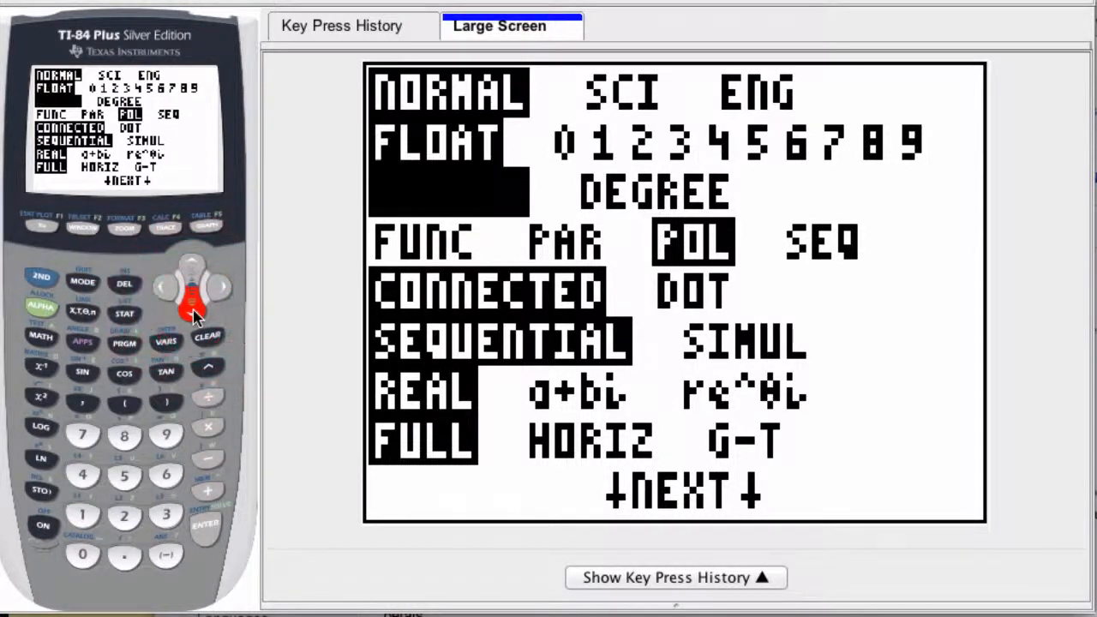
pyautogui.click(220, 287)
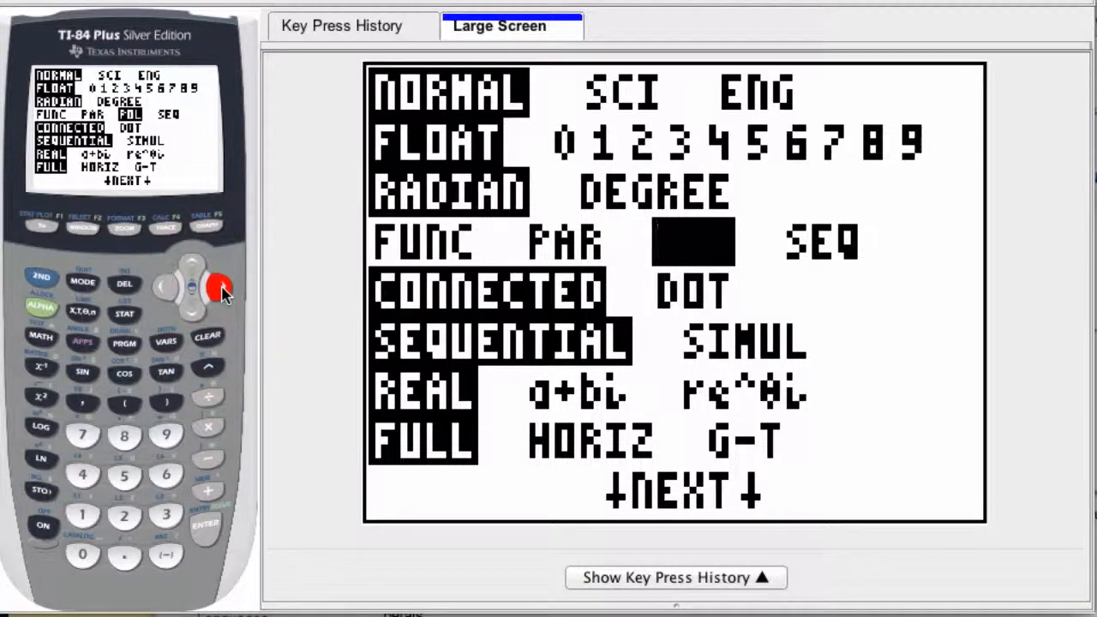
pyautogui.click(217, 287)
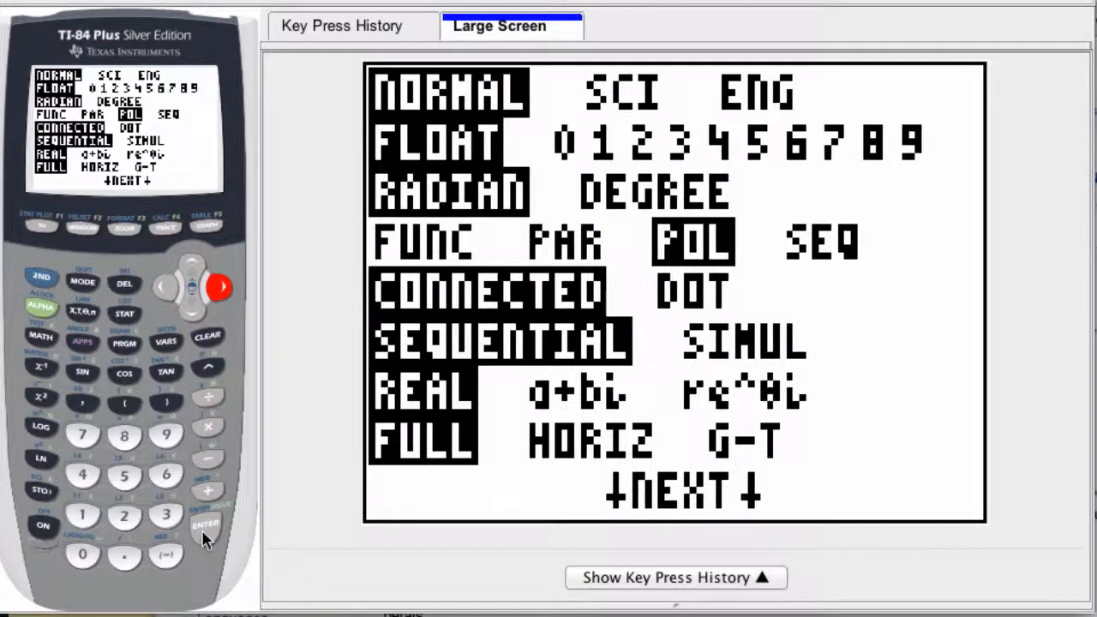
pyautogui.click(206, 525)
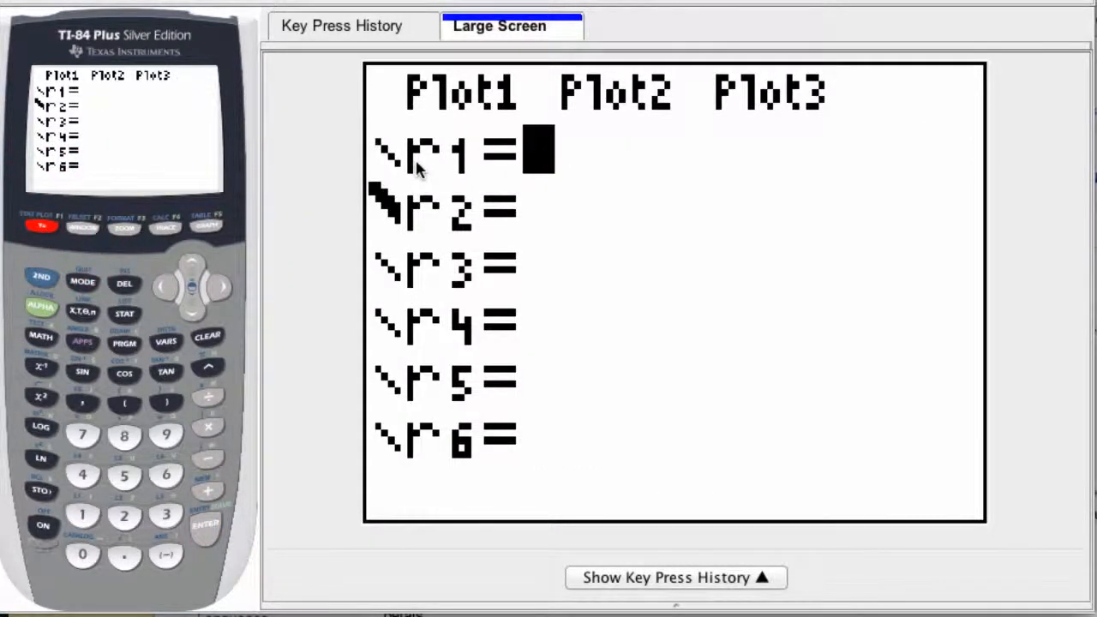
pyautogui.moveTo(420, 215)
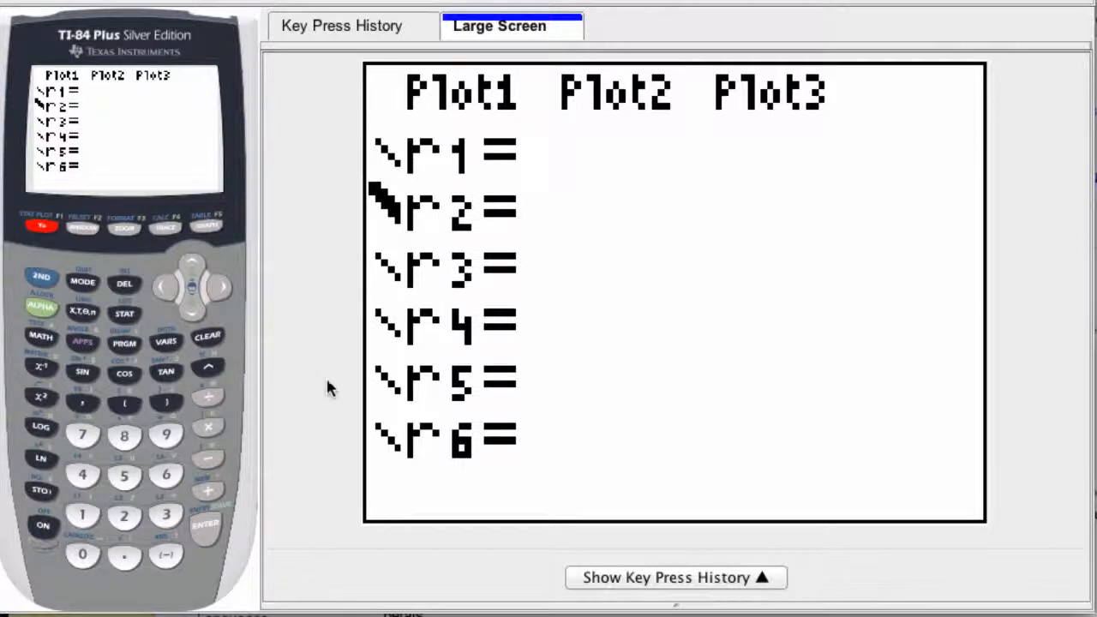
# - Enter r1 = cos(3θ) and graph the three-petal rose
pyautogui.click(123, 372)
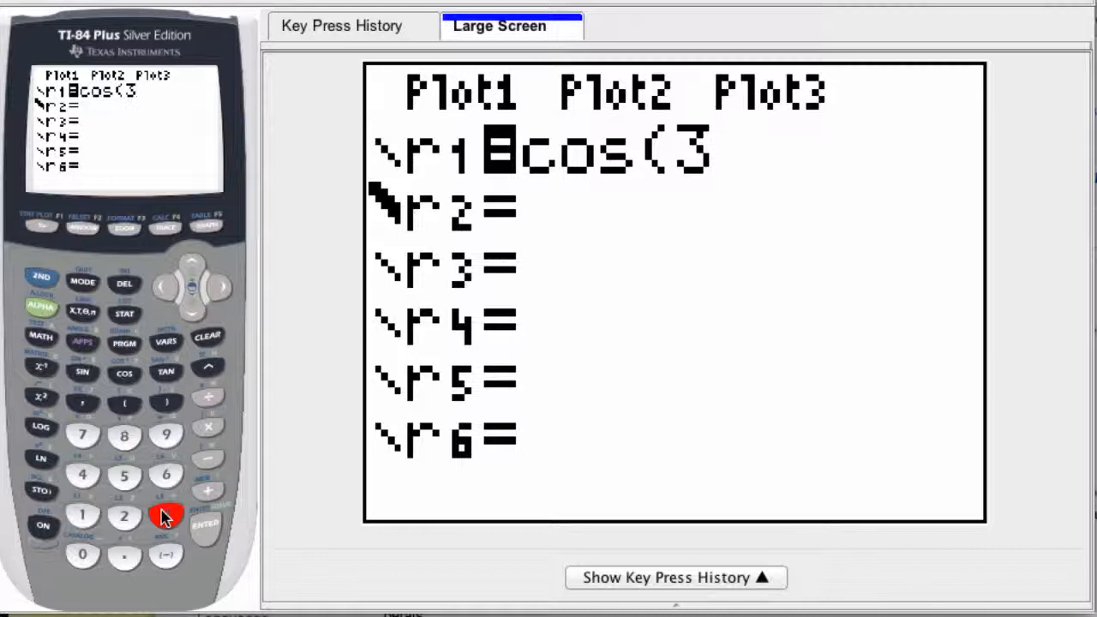
pyautogui.moveTo(93, 321)
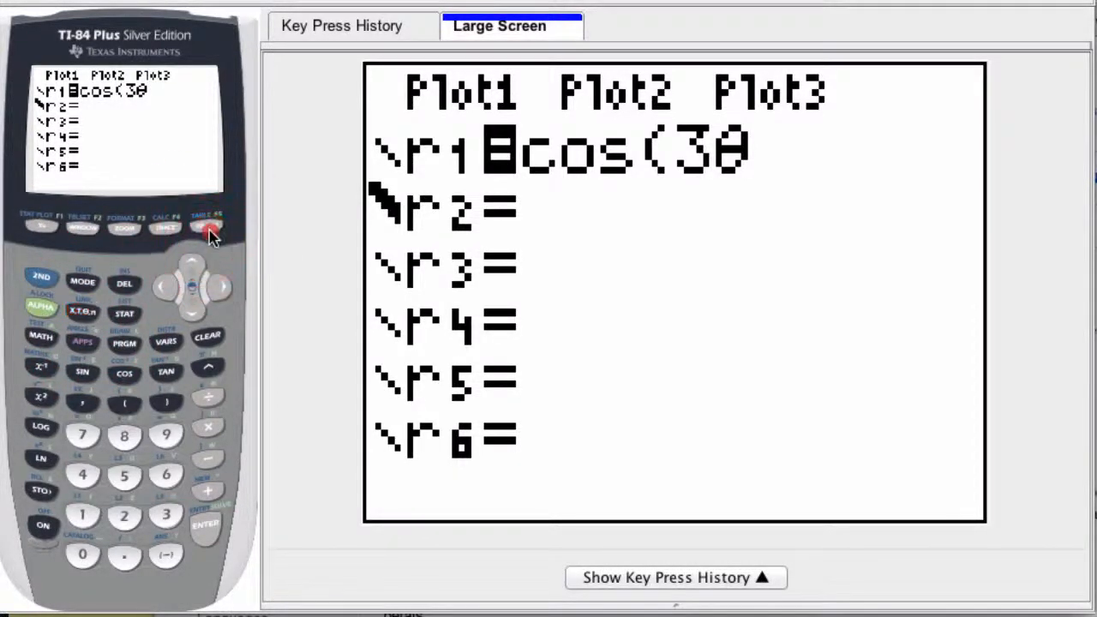
pyautogui.click(205, 227)
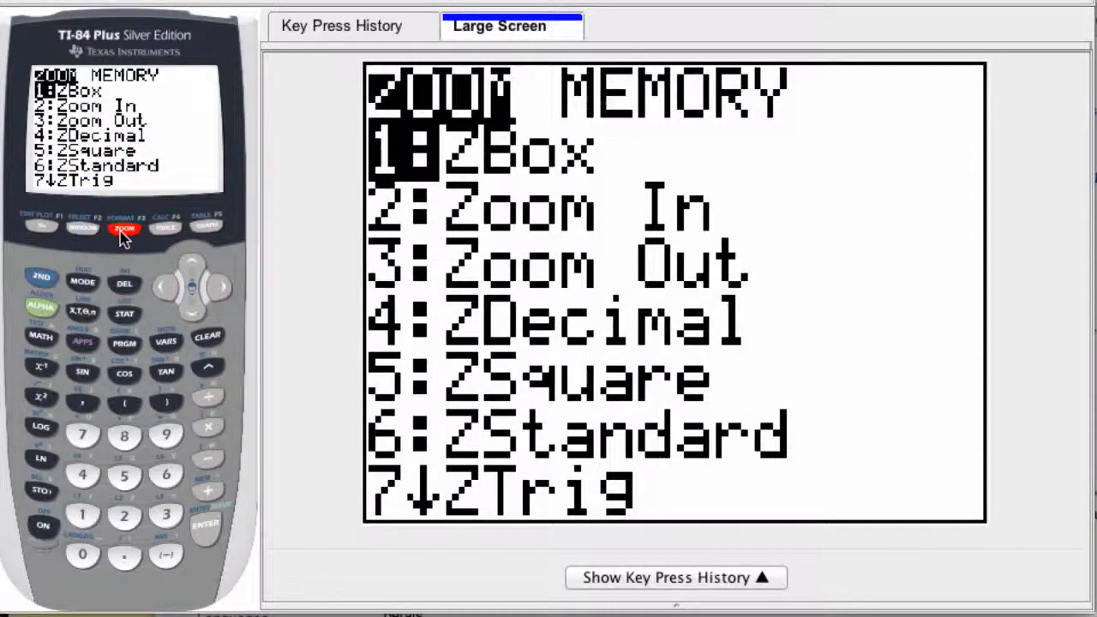
pyautogui.moveTo(274, 371)
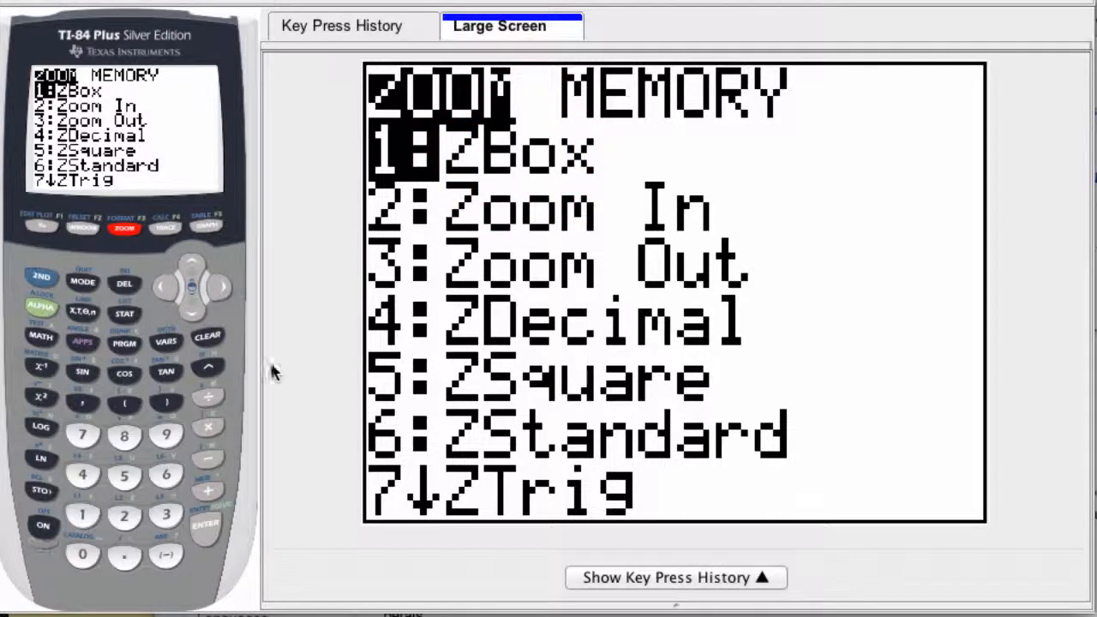
# - Use ZBox to set two corners around the overlaid roses and zoom into that region
pyautogui.click(205, 525)
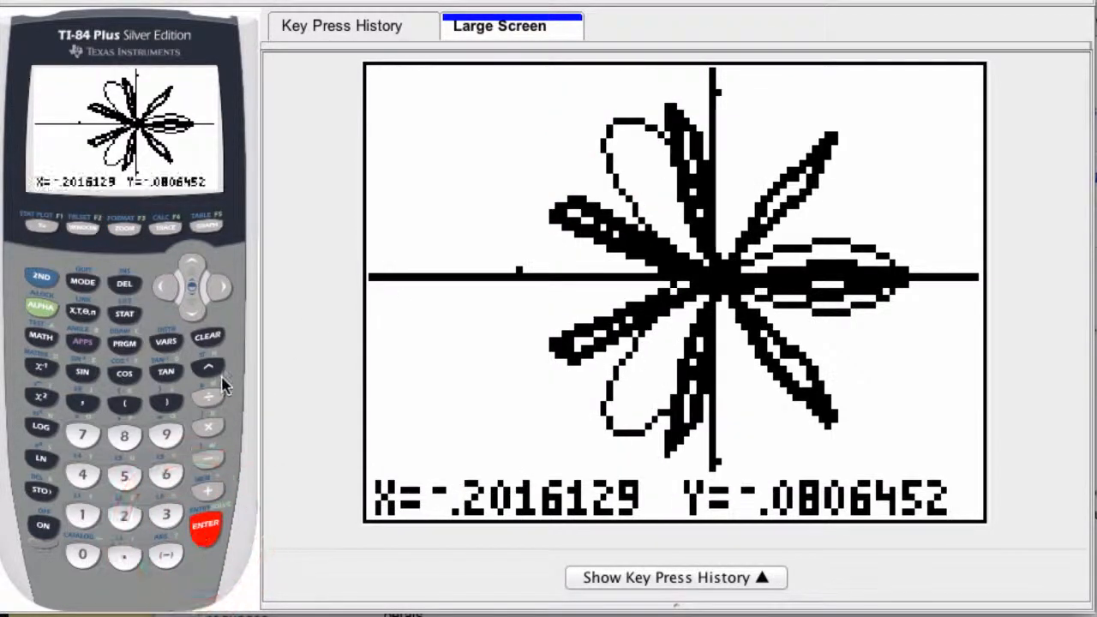
pyautogui.click(164, 285)
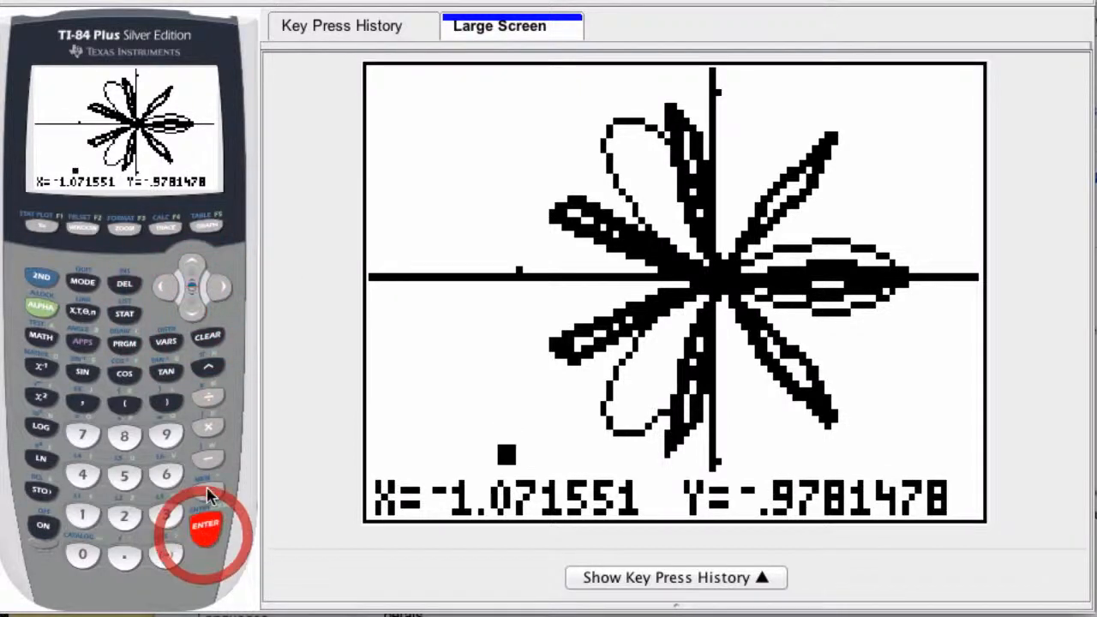
pyautogui.click(220, 286)
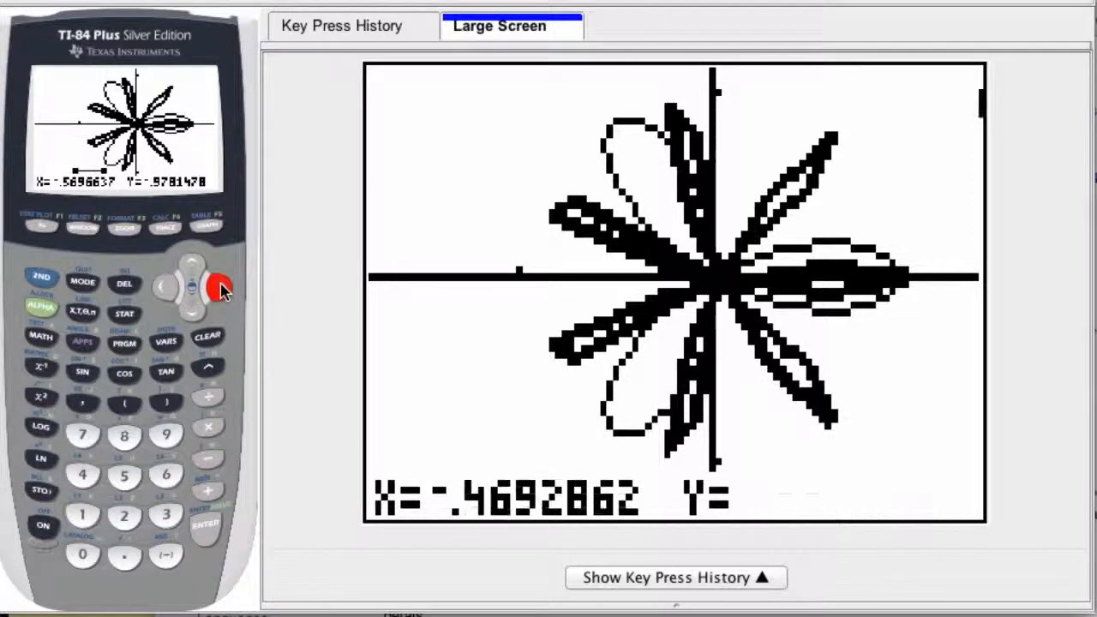
pyautogui.click(221, 287)
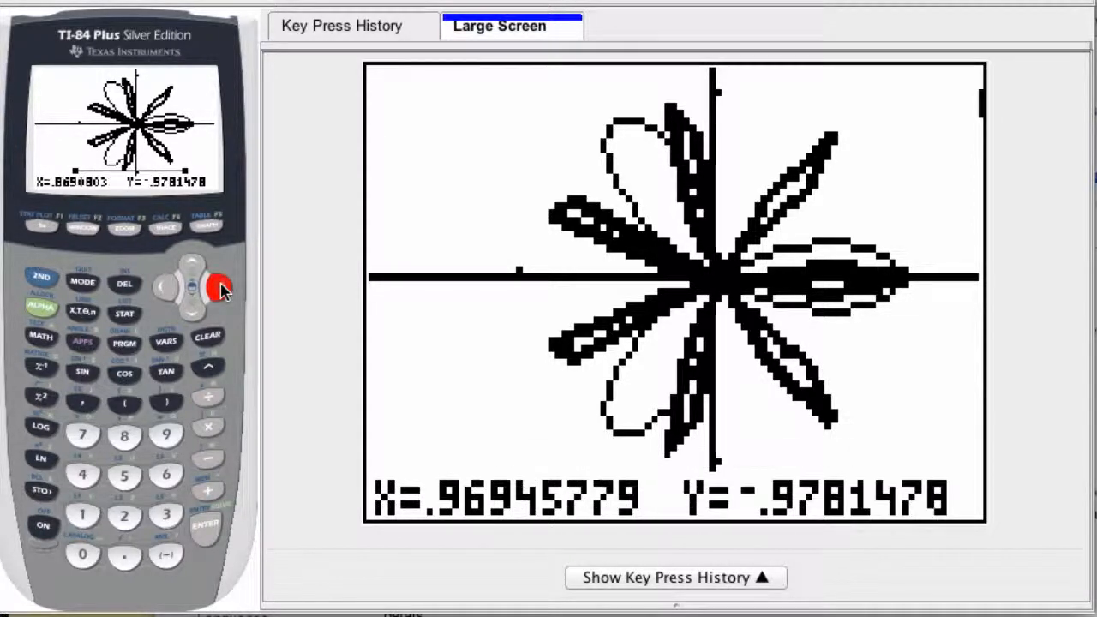
pyautogui.click(218, 266)
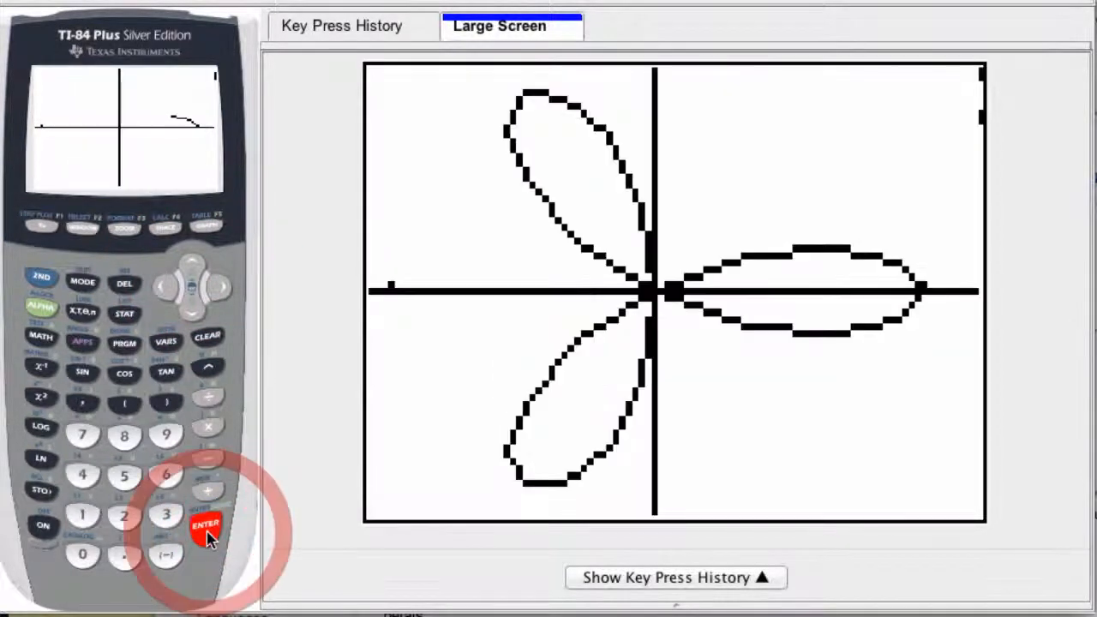
pyautogui.click(205, 524)
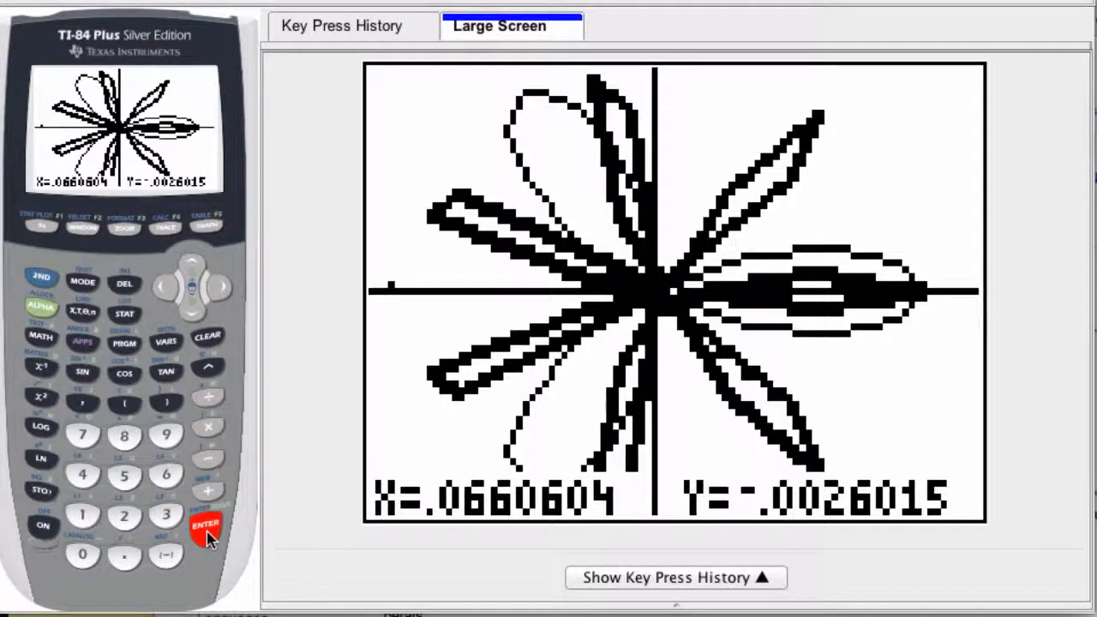
pyautogui.moveTo(40, 227)
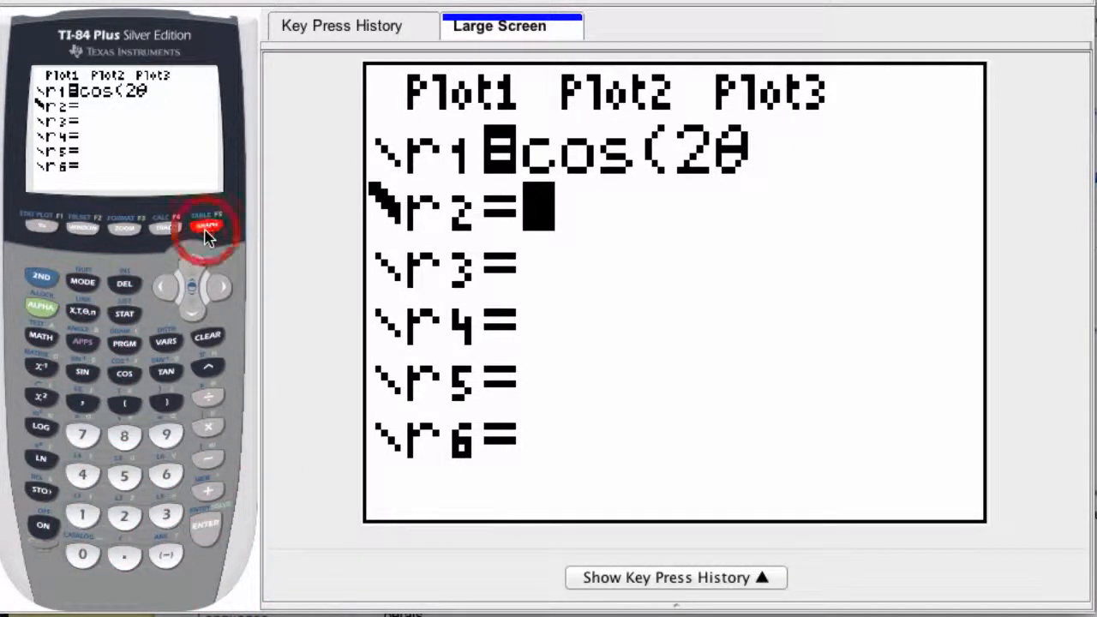
# - Graph r1 = cos(2θ) as a four-petal rose
pyautogui.click(205, 226)
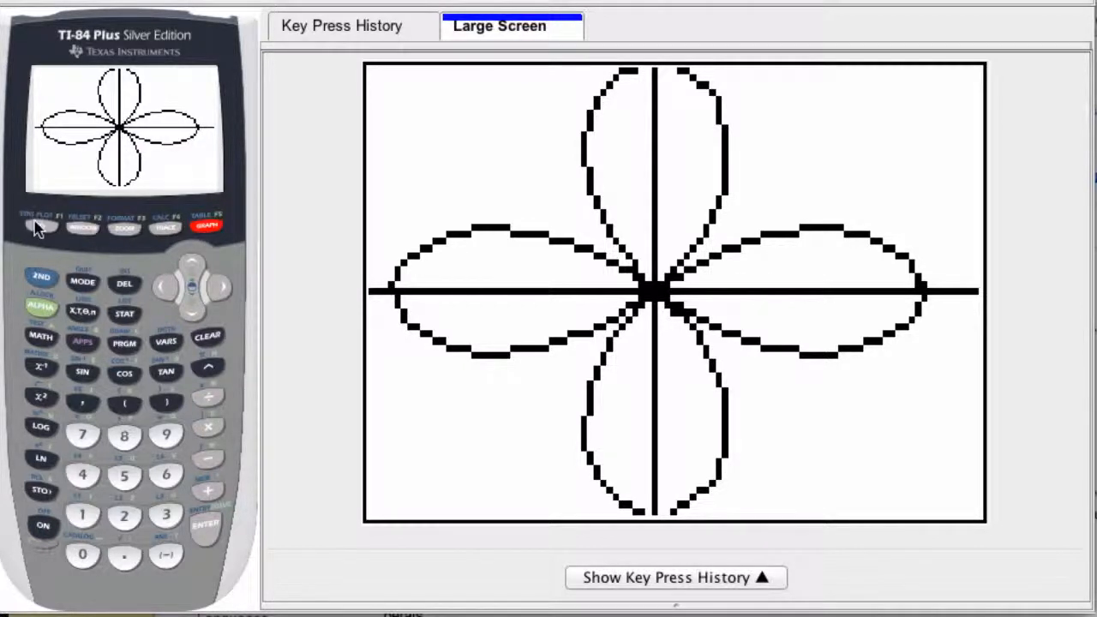
# - Return to the polar equation list and move left to r1's graph style marker
pyautogui.click(40, 226)
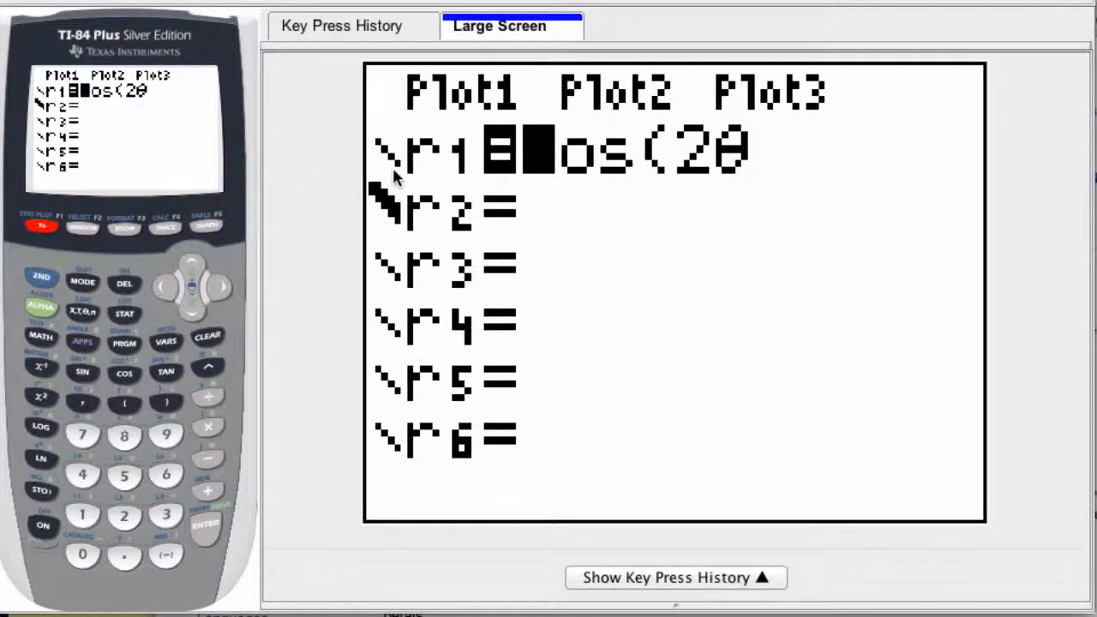
pyautogui.click(176, 285)
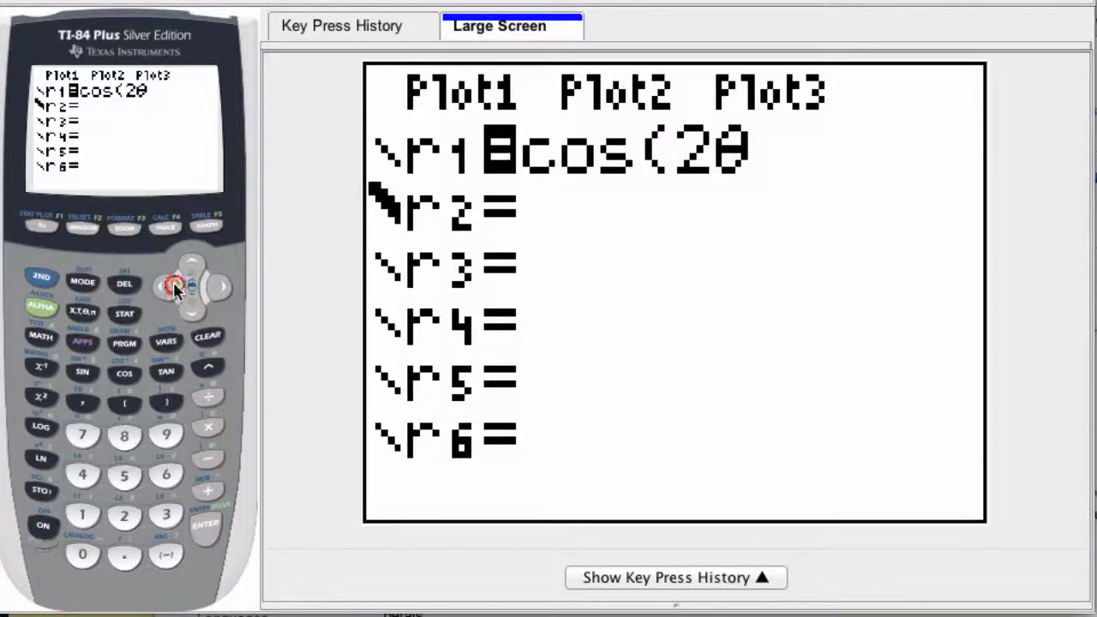
pyautogui.click(165, 286)
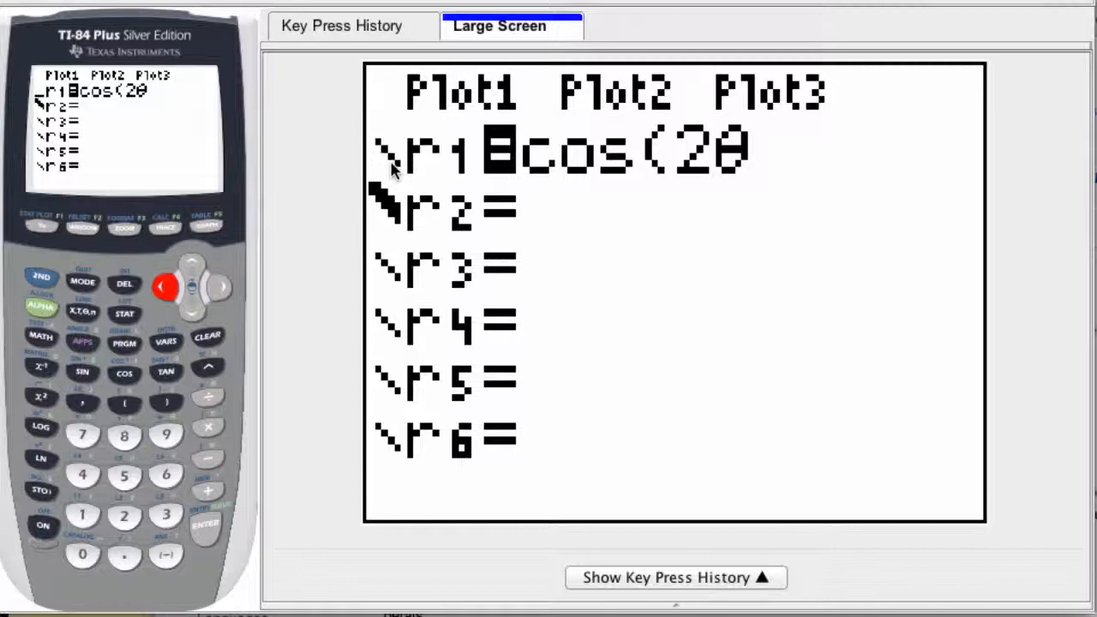